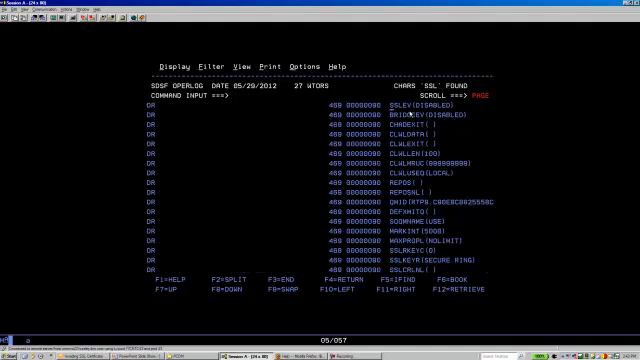
- List the data sets matching the entered name level to reach the SECURE.RING keyring job
scroll("down", 3)
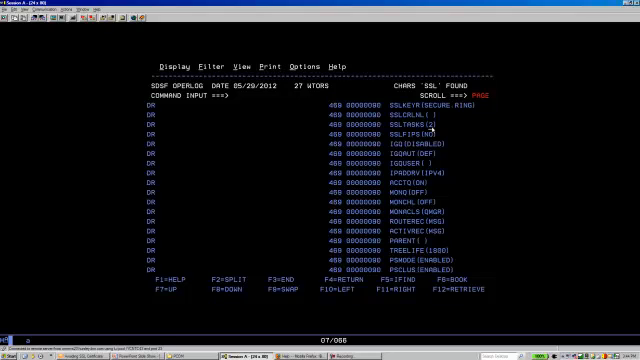
mouse_move(440, 110)
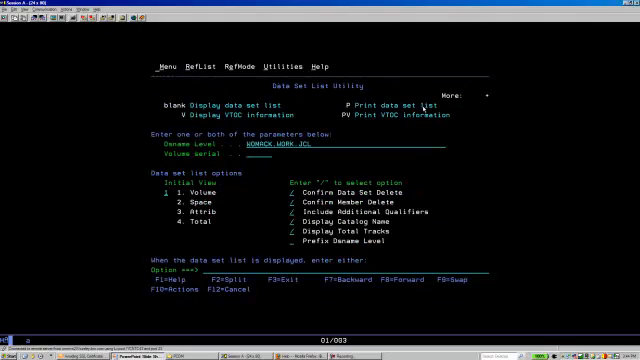
key("Enter")
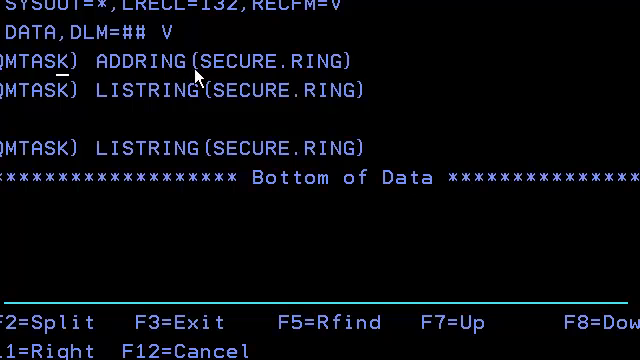
mouse_move(320, 74)
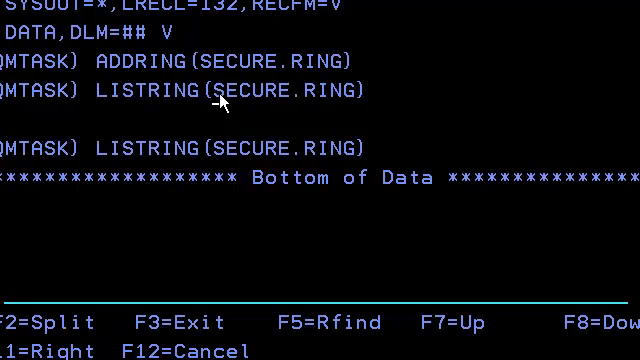
mouse_move(224, 164)
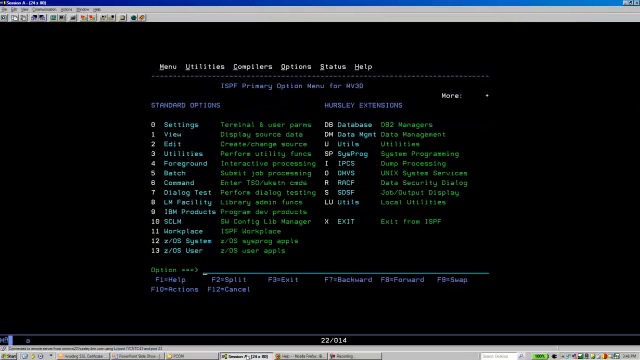
- Go to option 3.4, list the work JCL data set and browse to the root CA GENCERT member
type("3")
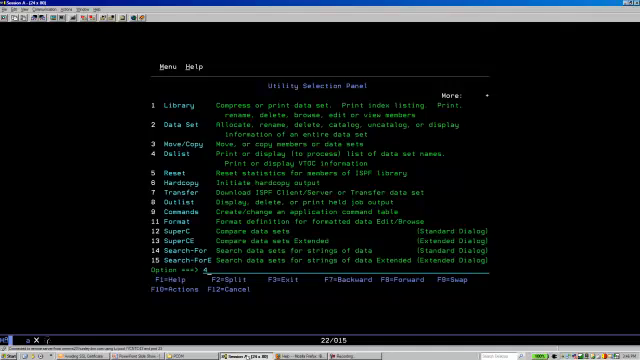
key("Enter")
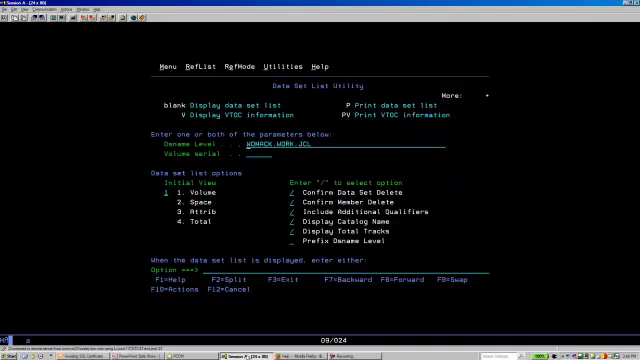
key("Enter")
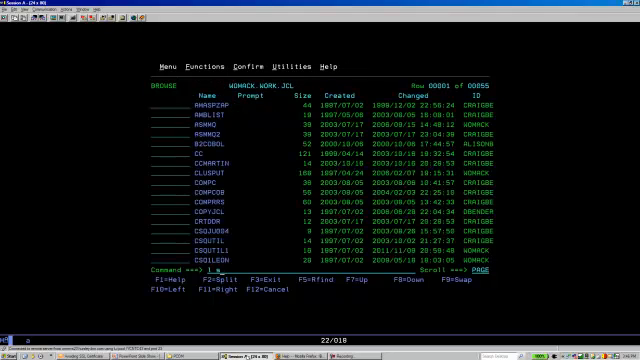
scroll("down", 3)
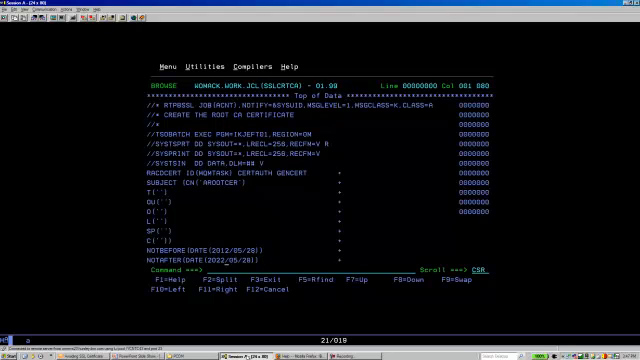
scroll("down", 3)
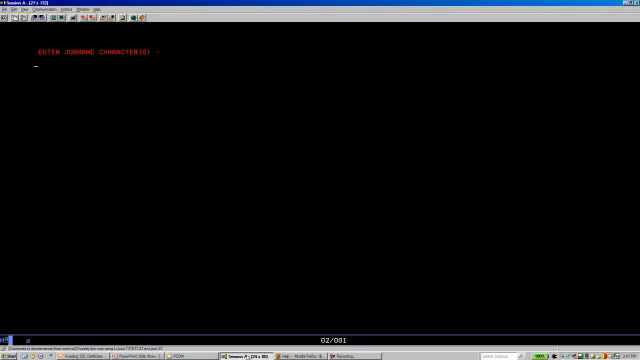
- Answer the console prompt with 'A' before moving to the ISPF Command Shell
type("A")
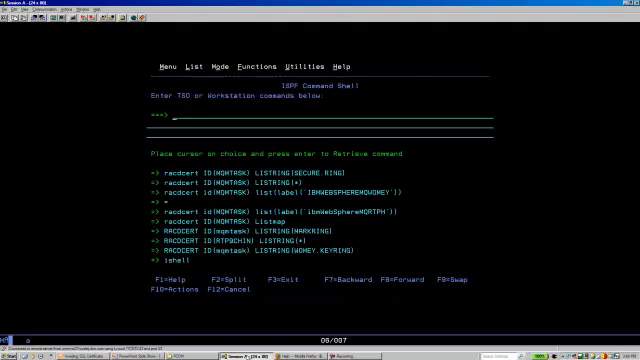
- Enter a RACDCERT command with LABEL('AROO...') in the ISPF command shell
type("racdcert certauth list(")
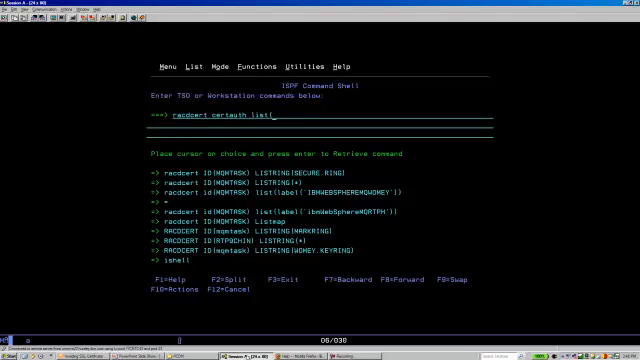
type("LABEL('")
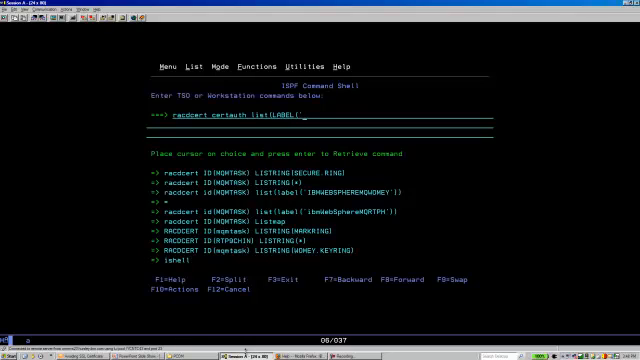
type("AROO")
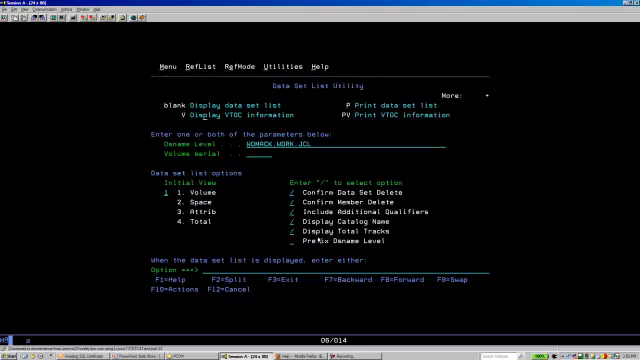
- List the JCL data set and submit the RACDCERT CONNECT job member
key("Enter")
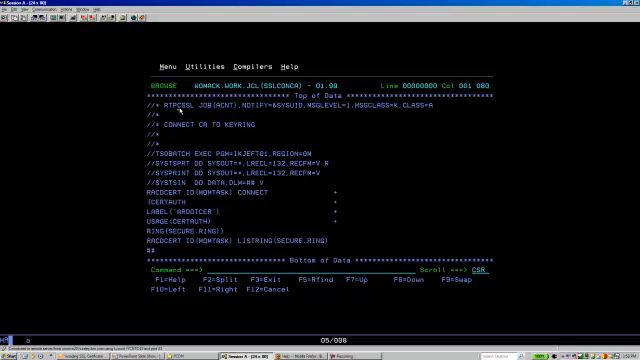
mouse_move(260, 174)
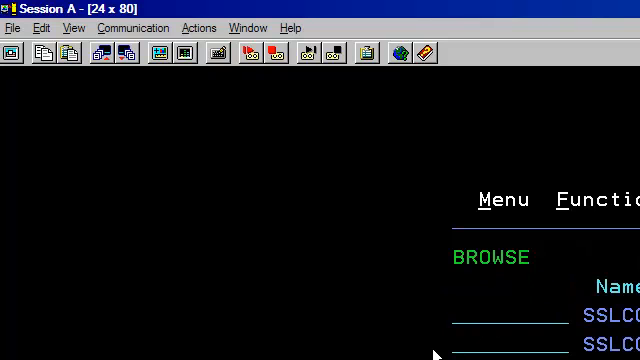
type("subm")
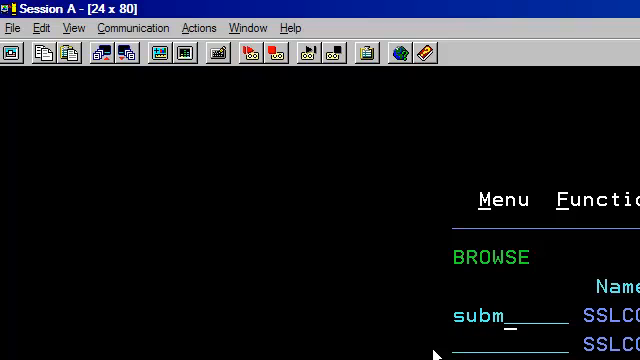
type("it")
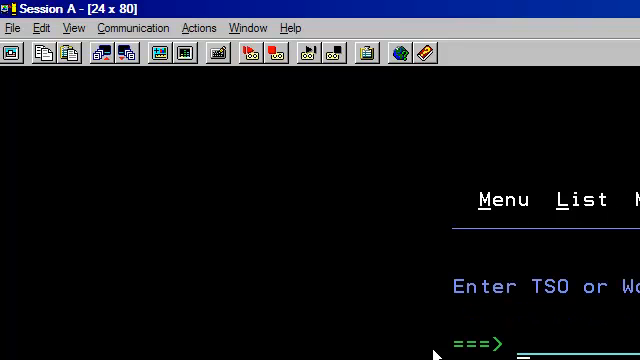
type("RACDCERT")
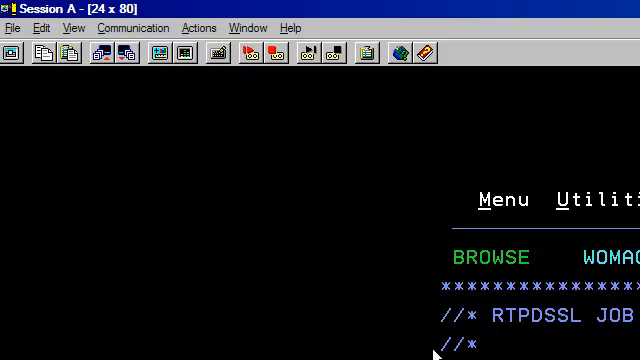
mouse_move(528, 336)
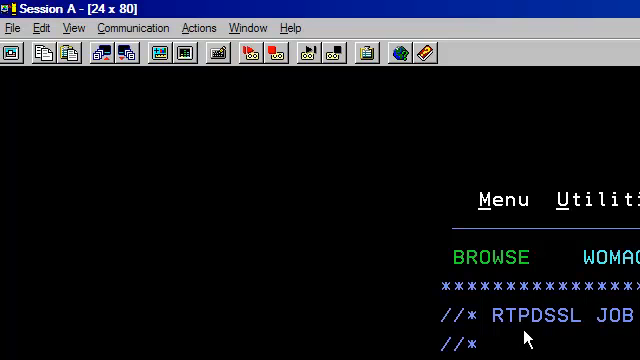
mouse_move(538, 330)
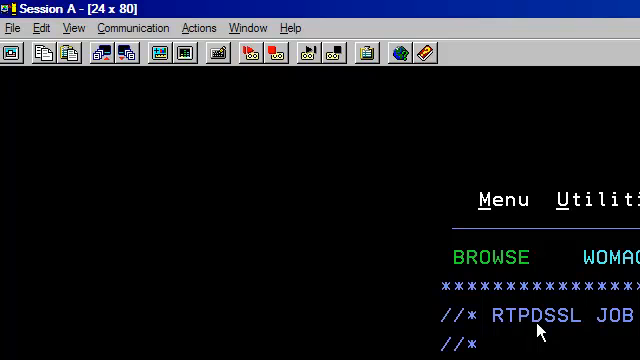
mouse_move(538, 330)
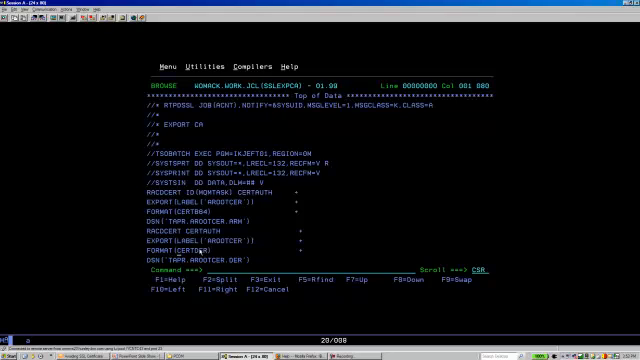
mouse_move(200, 256)
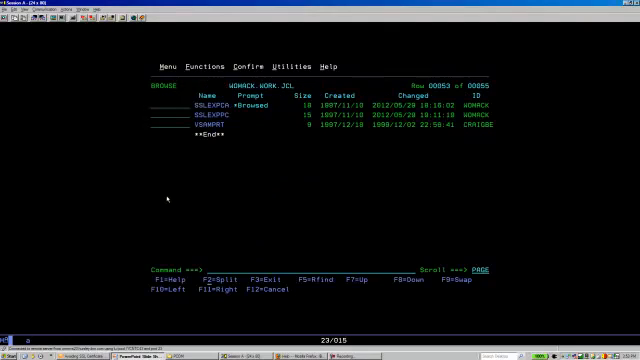
- Submit the certificate export job, then list and view the new .ARM data set
type("submit")
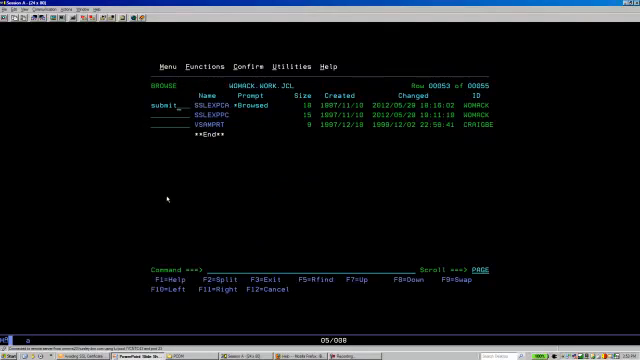
key("Enter")
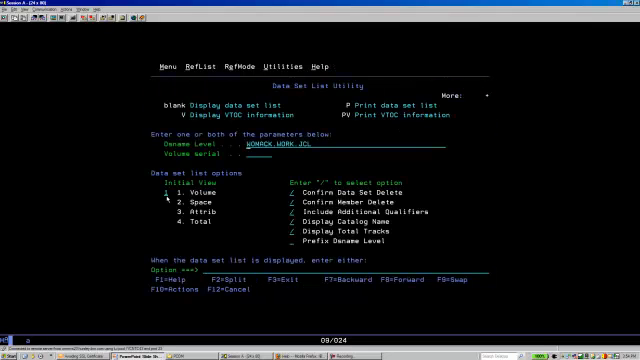
key("Enter")
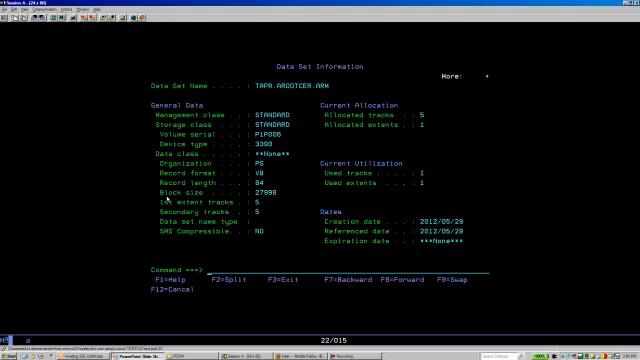
key("F3")
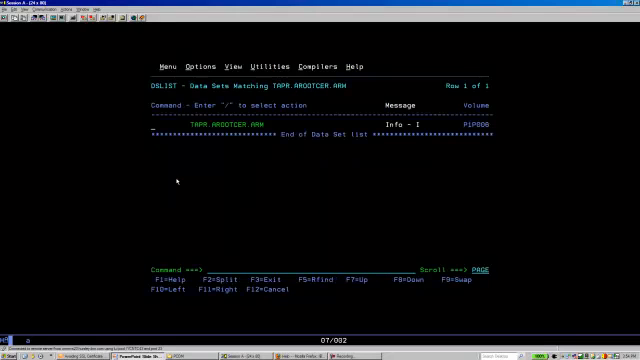